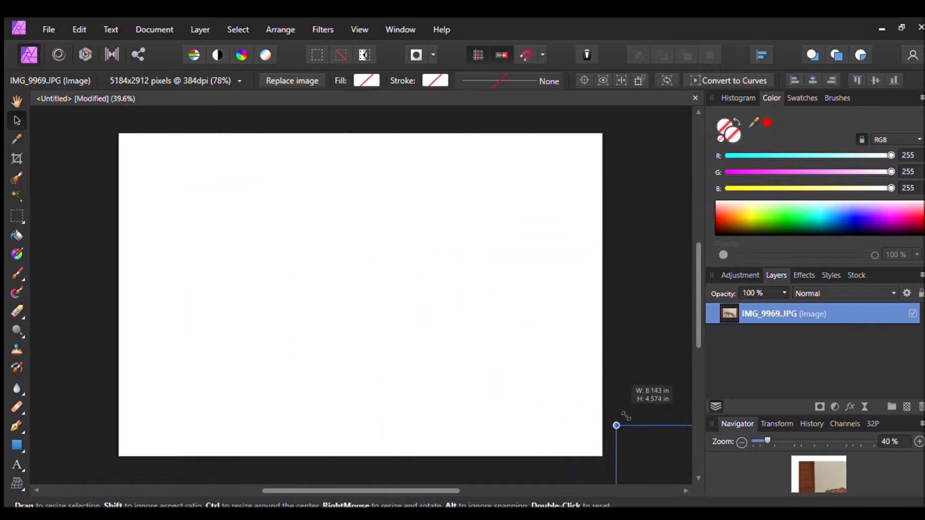
# Step: Fit the placed IMG_9969.JPG leopard photo across the white page
pyautogui.moveTo(617, 425); pyautogui.dragTo(366, 417)
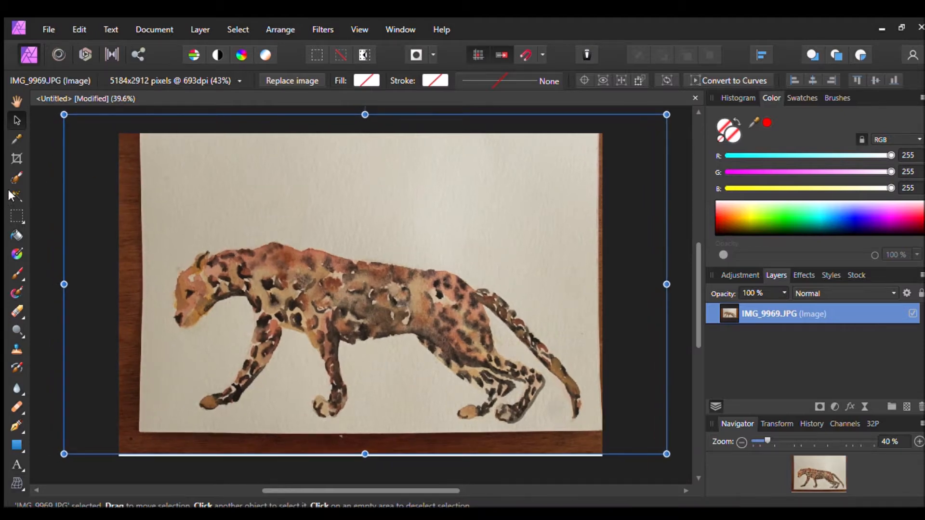
pyautogui.click(16, 179)
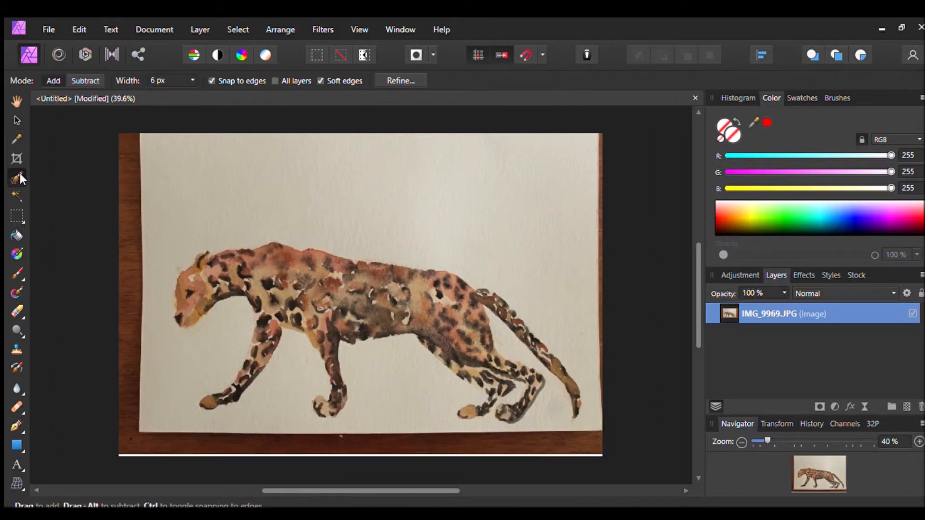
# Step: Paint a selection over the leopard so it can be cut out from its paper background
pyautogui.moveTo(254, 278); pyautogui.dragTo(301, 292)
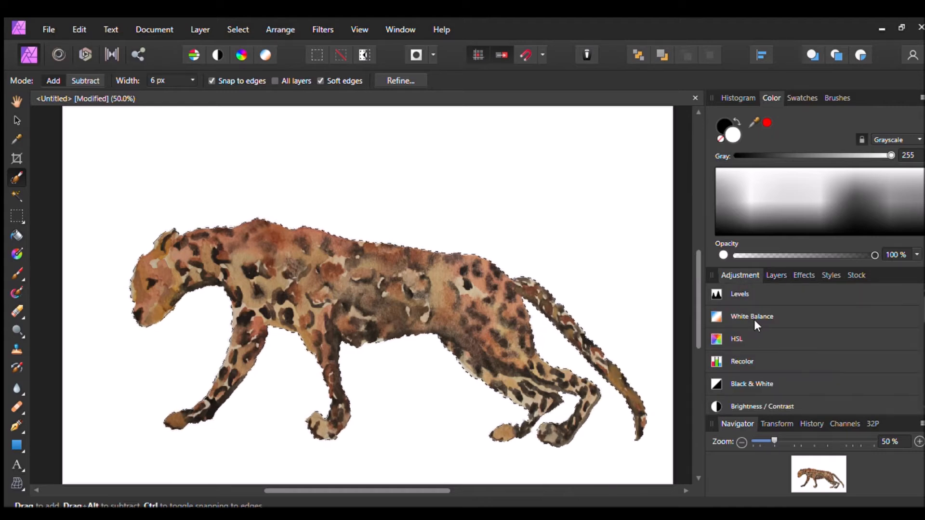
# Step: Apply default White Balance, Brightness / Contrast and Vibrance adjustments to the cut-out leopard
pyautogui.click(753, 316)
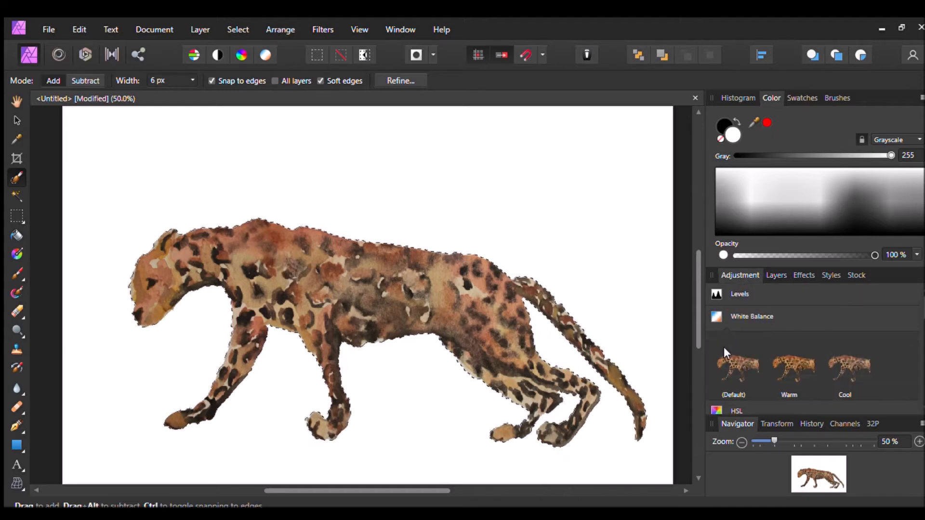
pyautogui.click(896, 139)
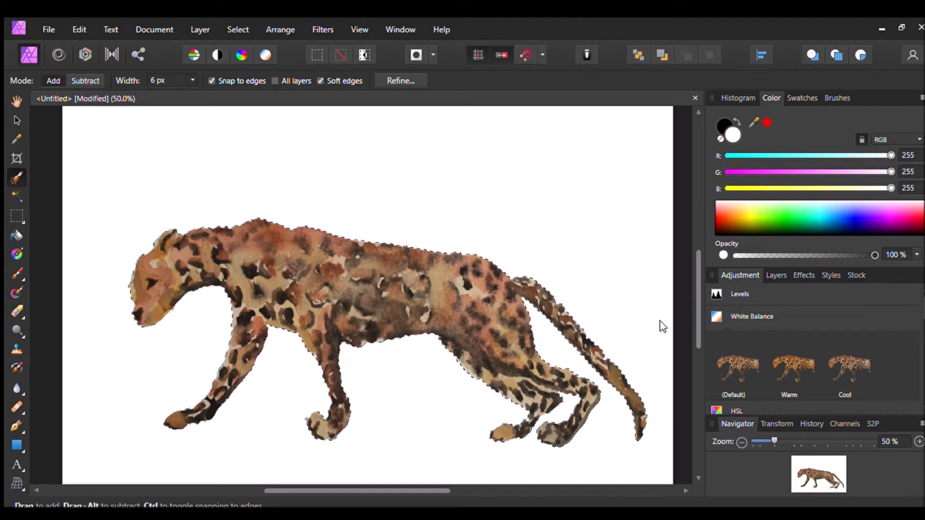
pyautogui.scroll(-3)
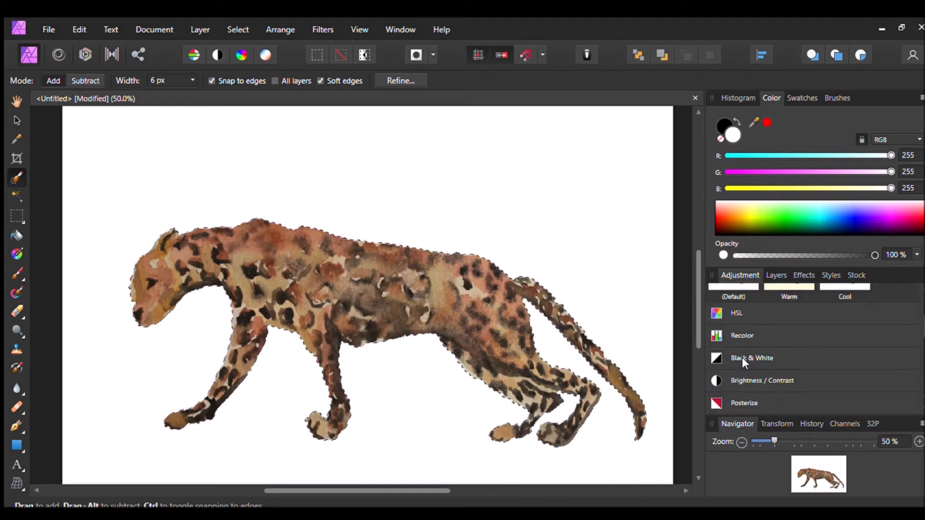
pyautogui.scroll(-3)
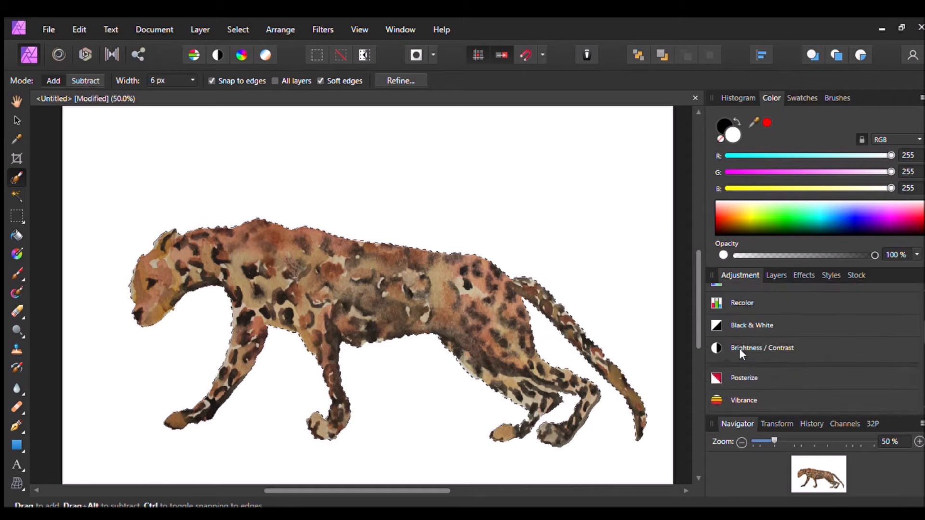
pyautogui.click(763, 348)
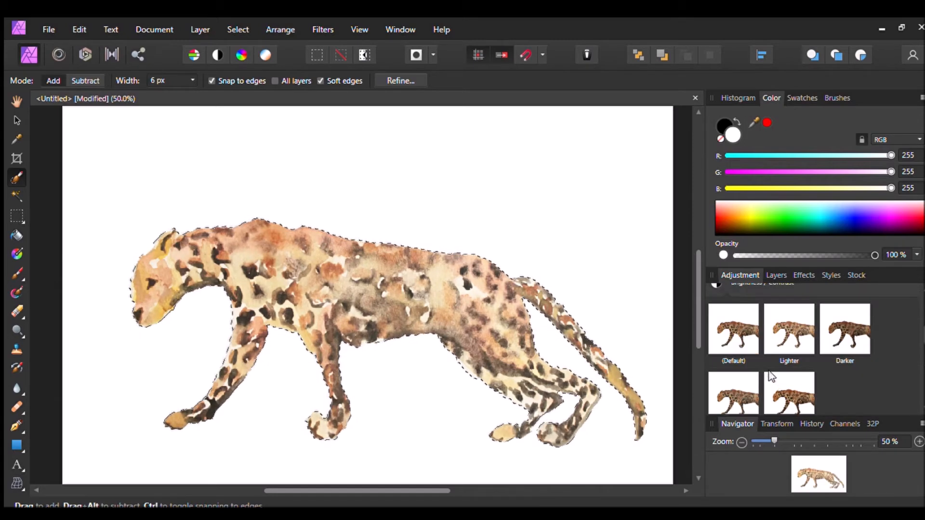
pyautogui.scroll(-3)
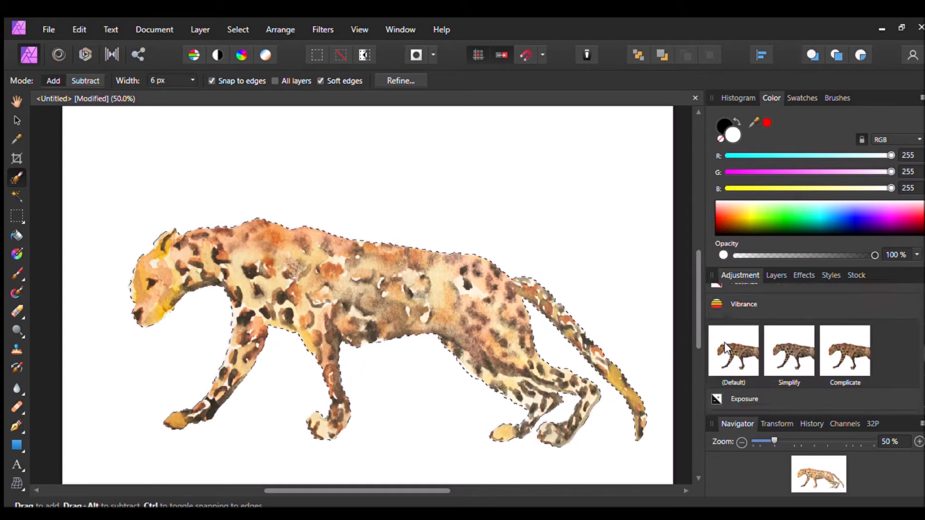
# Step: Apply the default Curves adjustment and show the Layers stack with all four adjustments
pyautogui.scroll(-3)
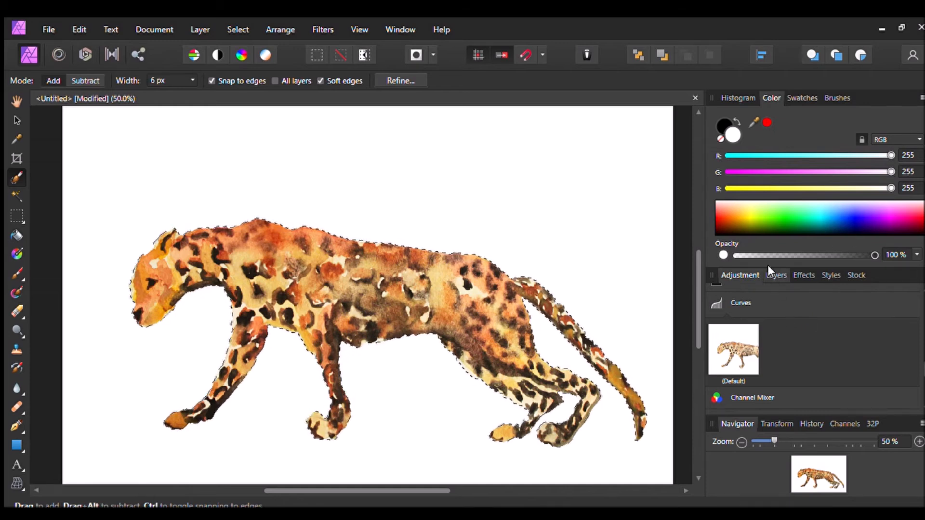
pyautogui.click(777, 275)
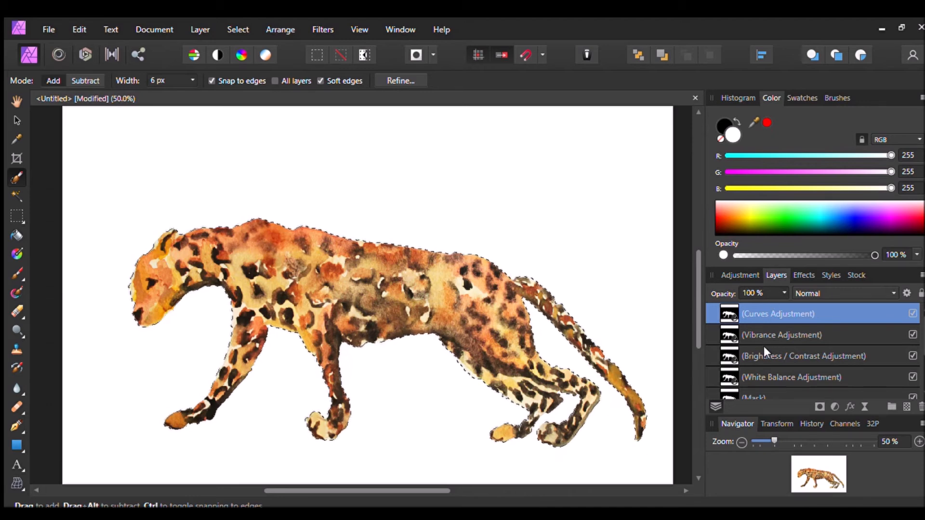